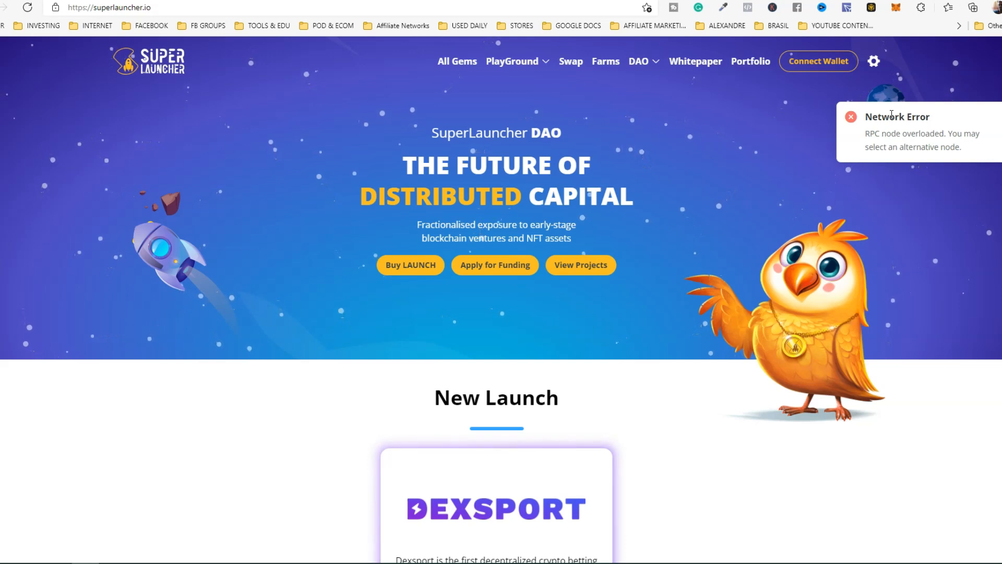
pyautogui.moveTo(125, 532)
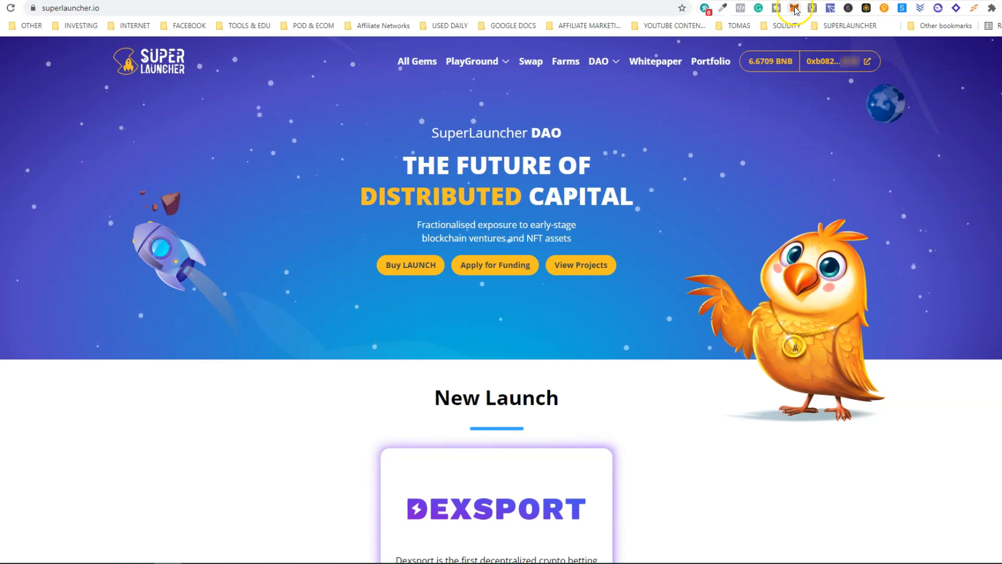
# - Expand the MetaMask extension into a full tab and open its Settings from the account menu
pyautogui.click(794, 8)
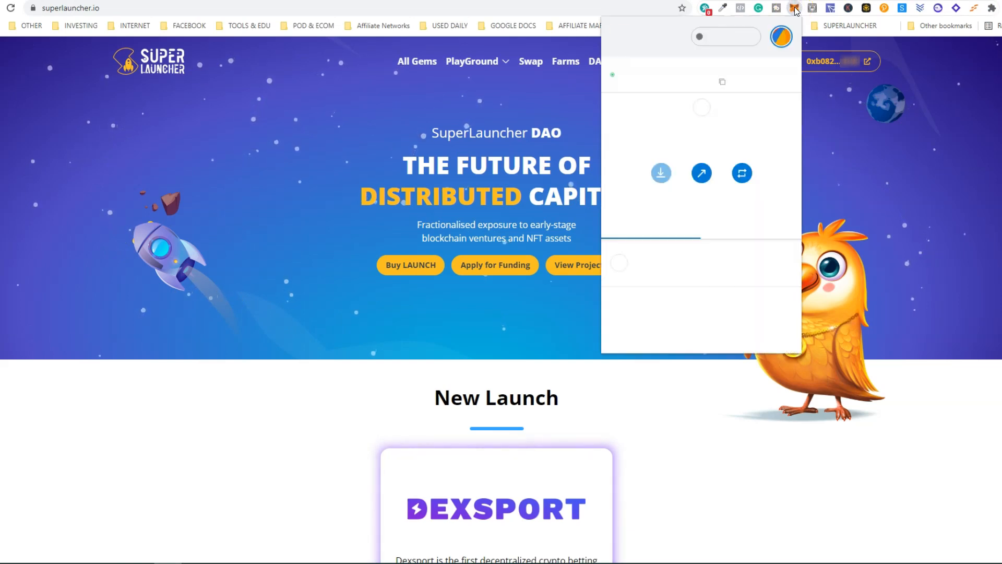
pyautogui.click(791, 76)
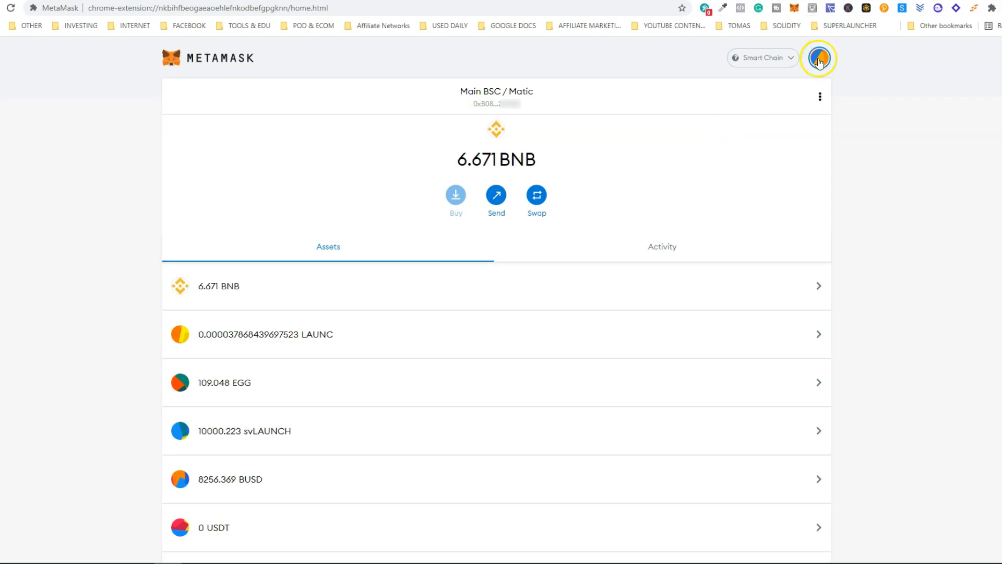
pyautogui.click(819, 58)
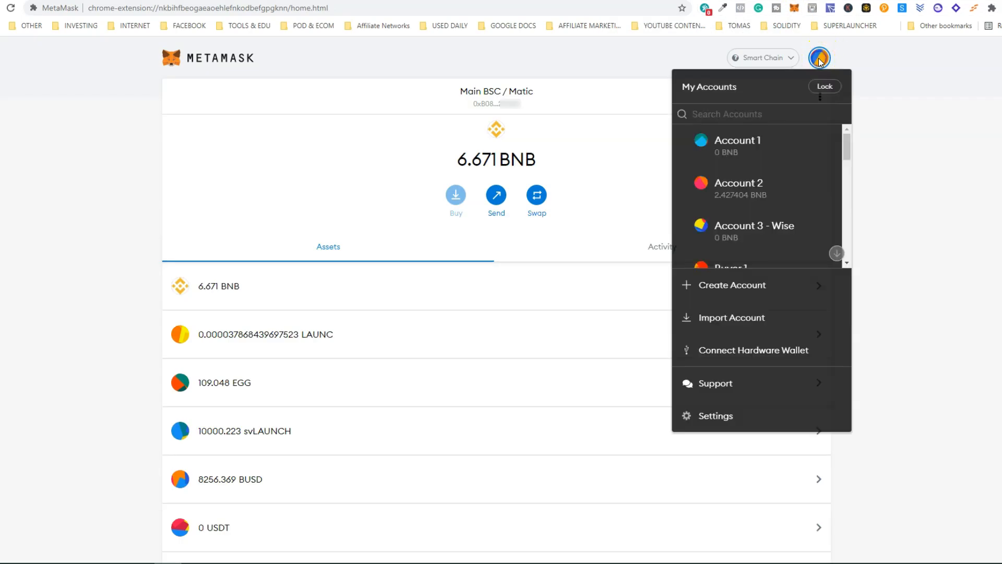
pyautogui.click(715, 416)
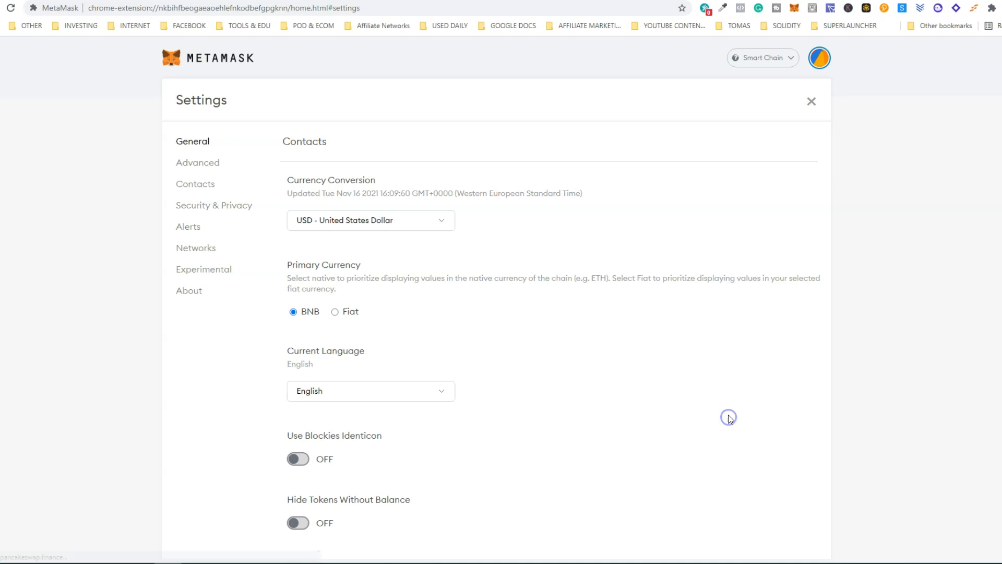
# - Open the Networks settings to view Smart Chain's RPC URL and chain ID 56
pyautogui.click(196, 248)
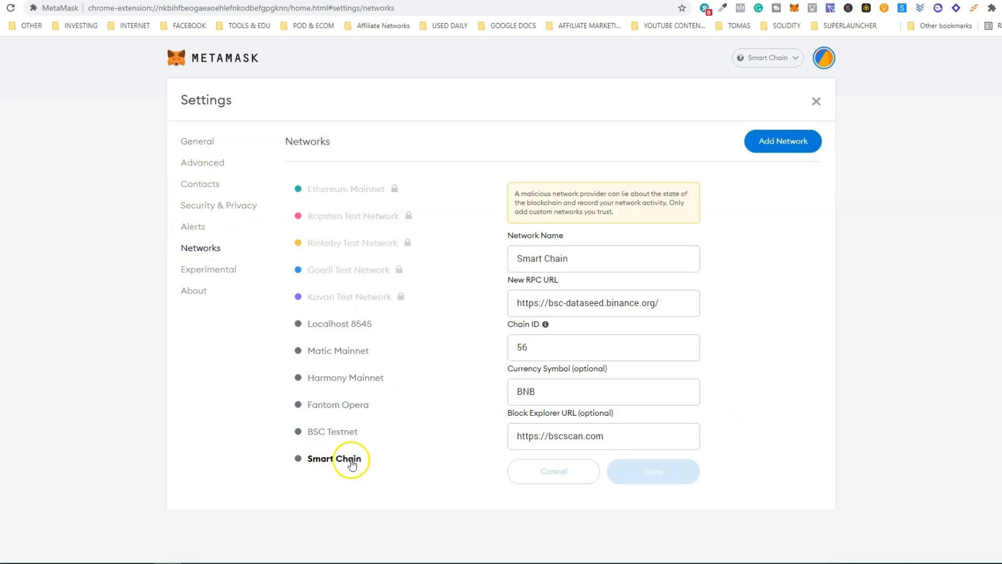
pyautogui.moveTo(705, 296)
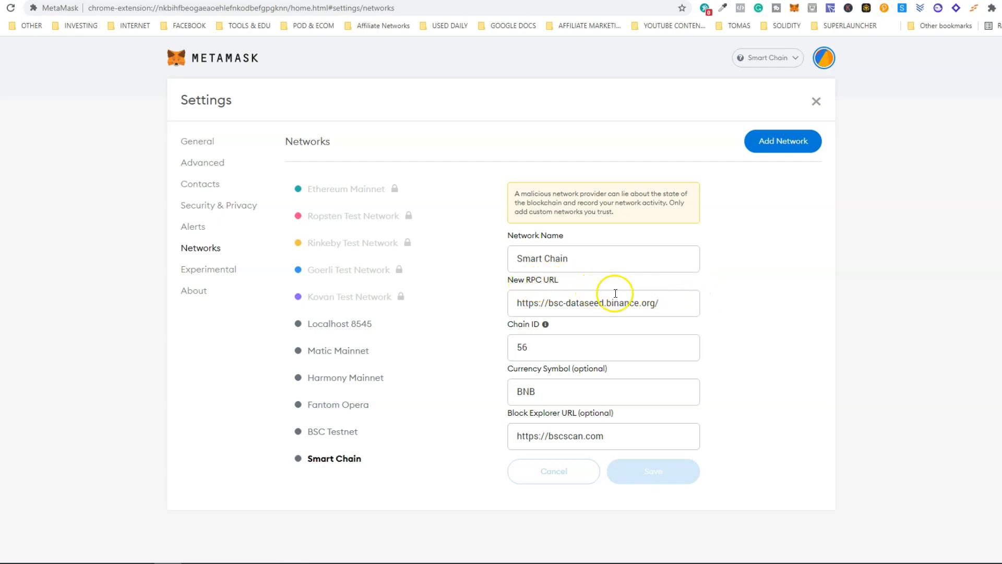
pyautogui.moveTo(684, 310)
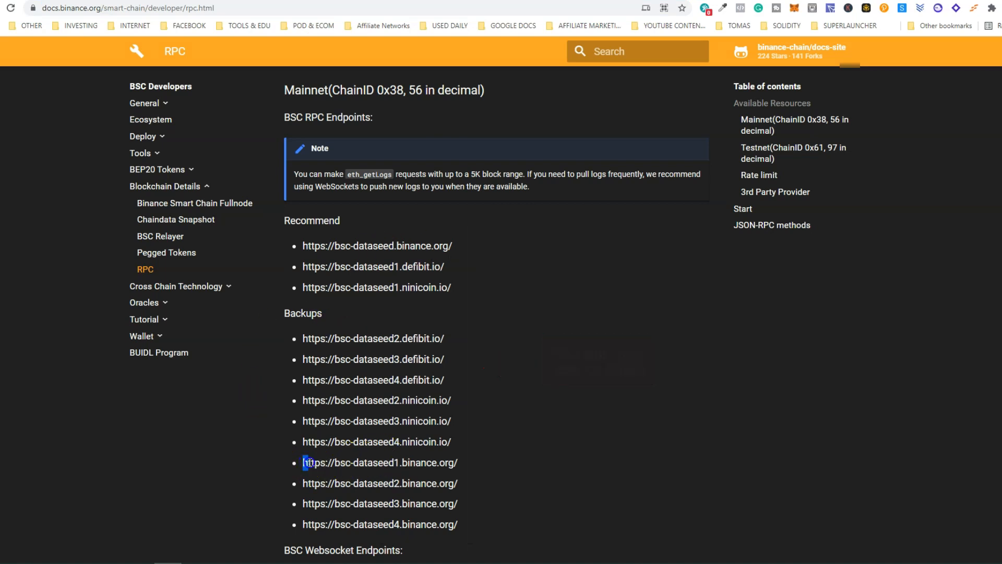
pyautogui.moveTo(303, 463); pyautogui.dragTo(458, 463)
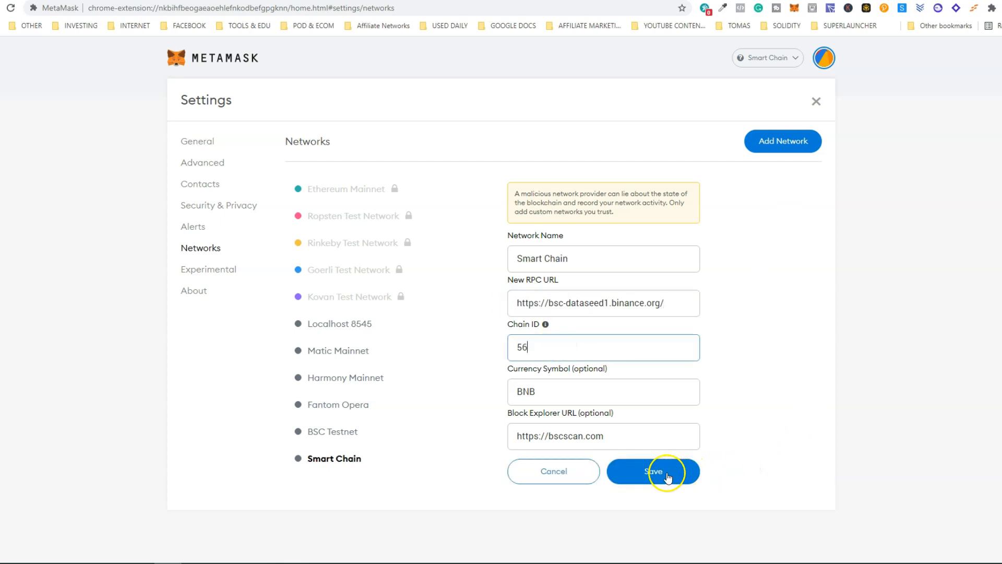
pyautogui.click(652, 471)
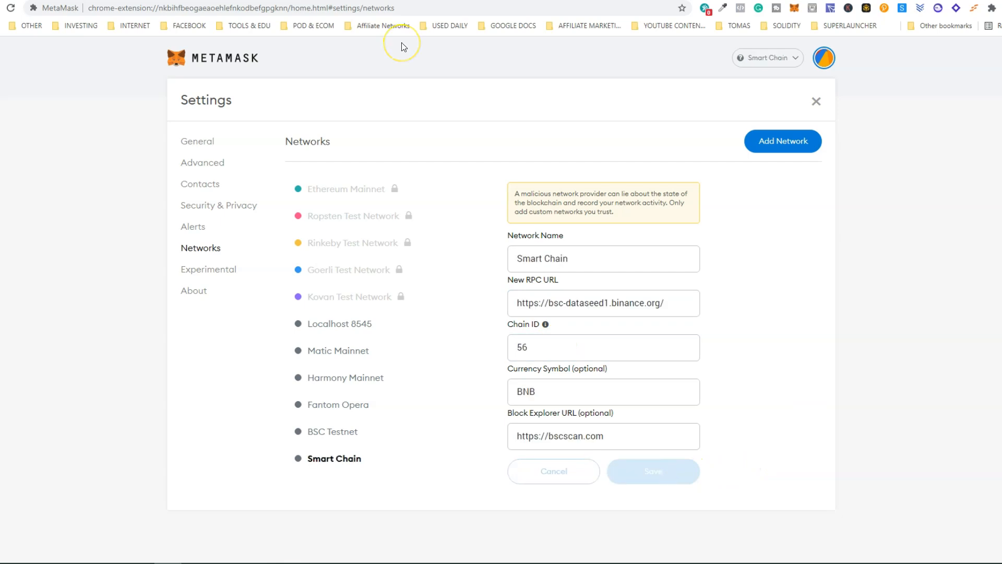
pyautogui.moveTo(402, 46)
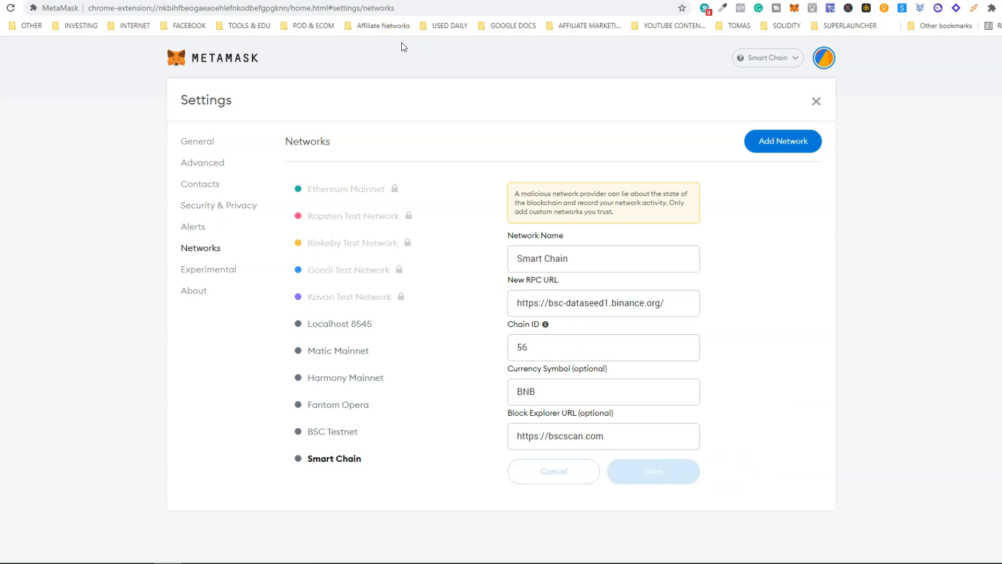
pyautogui.moveTo(395, 36)
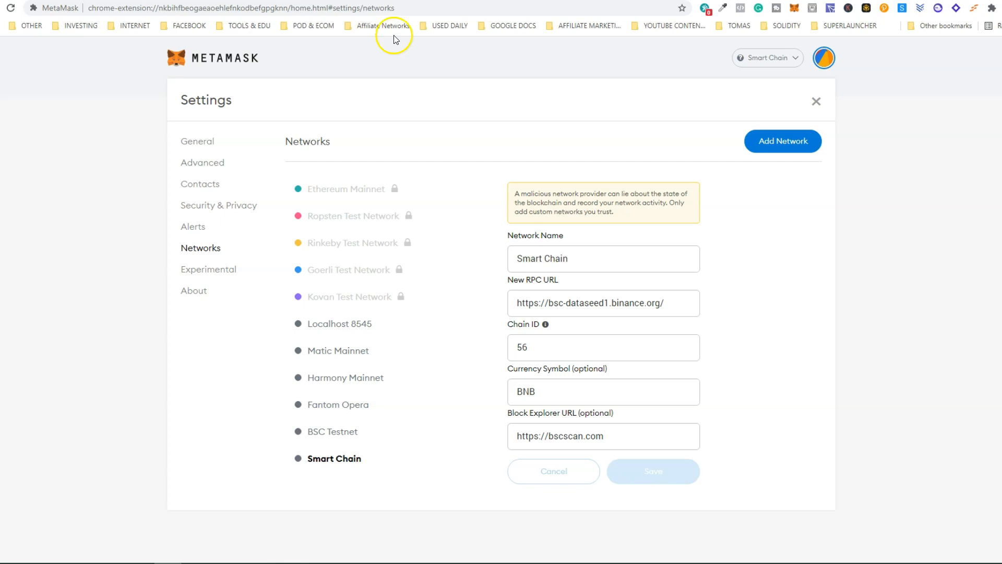